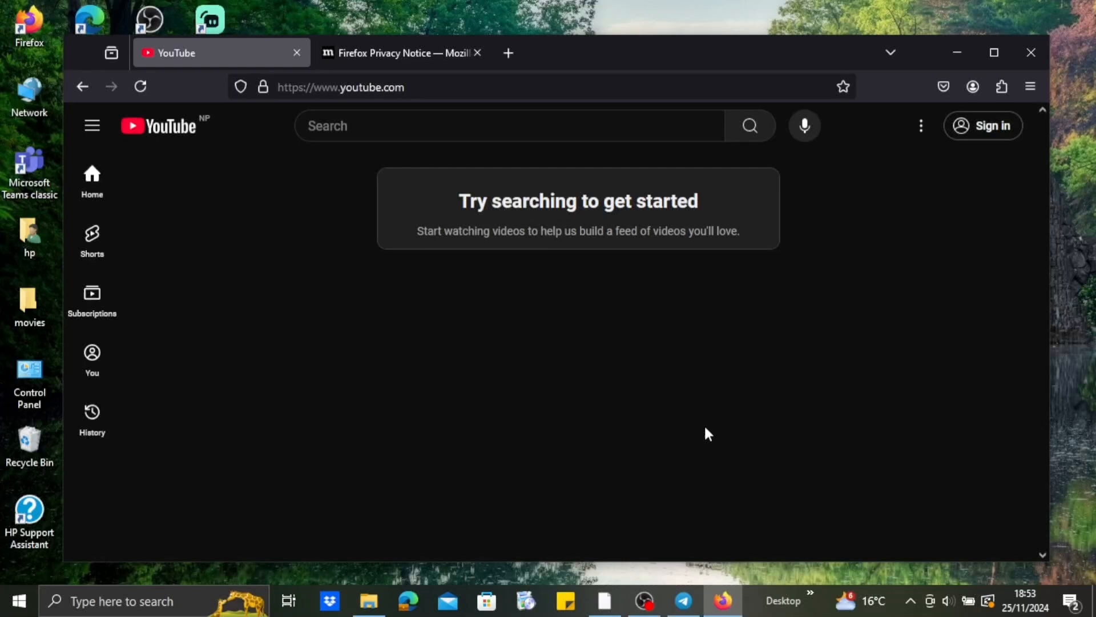
{"action": "mouse_move", "coordinate": [982, 126]}
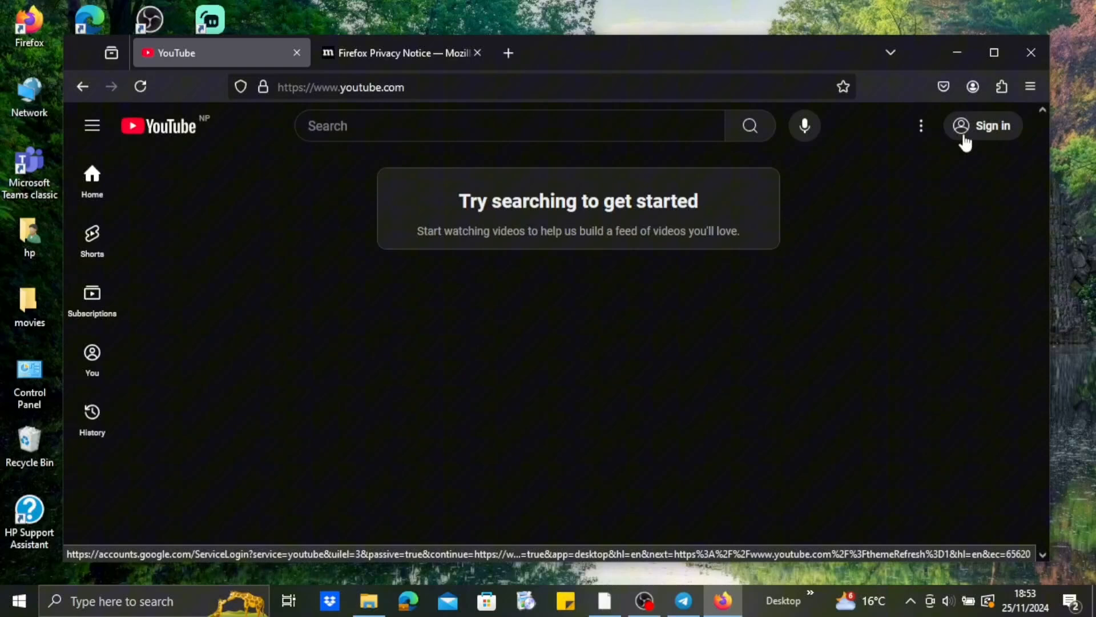
{"action": "mouse_move", "coordinate": [955, 185]}
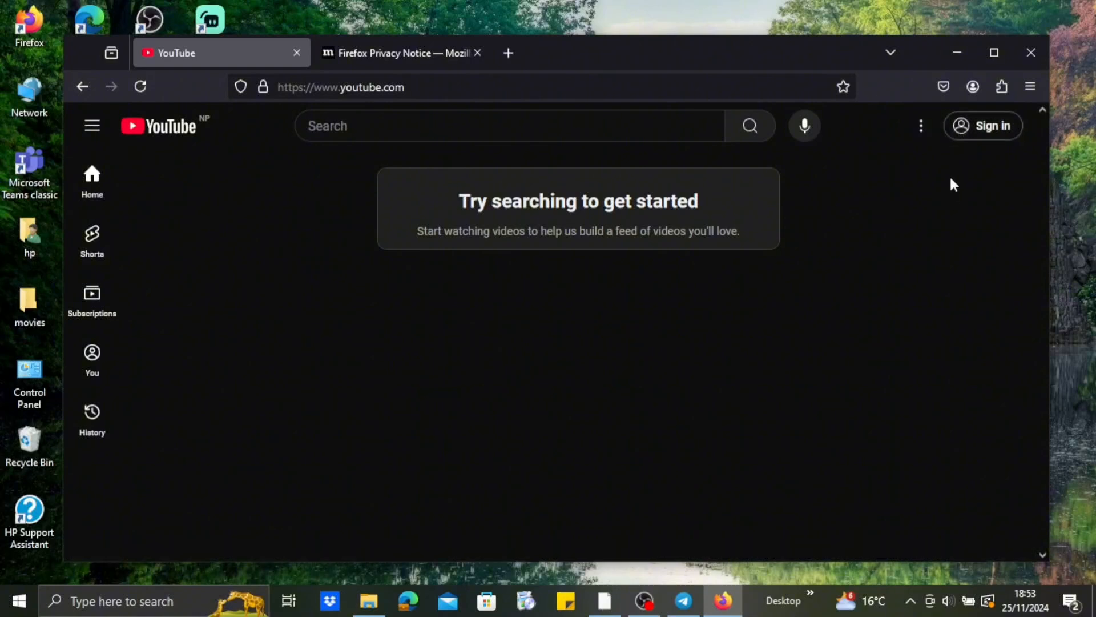
{"action": "mouse_move", "coordinate": [1001, 86]}
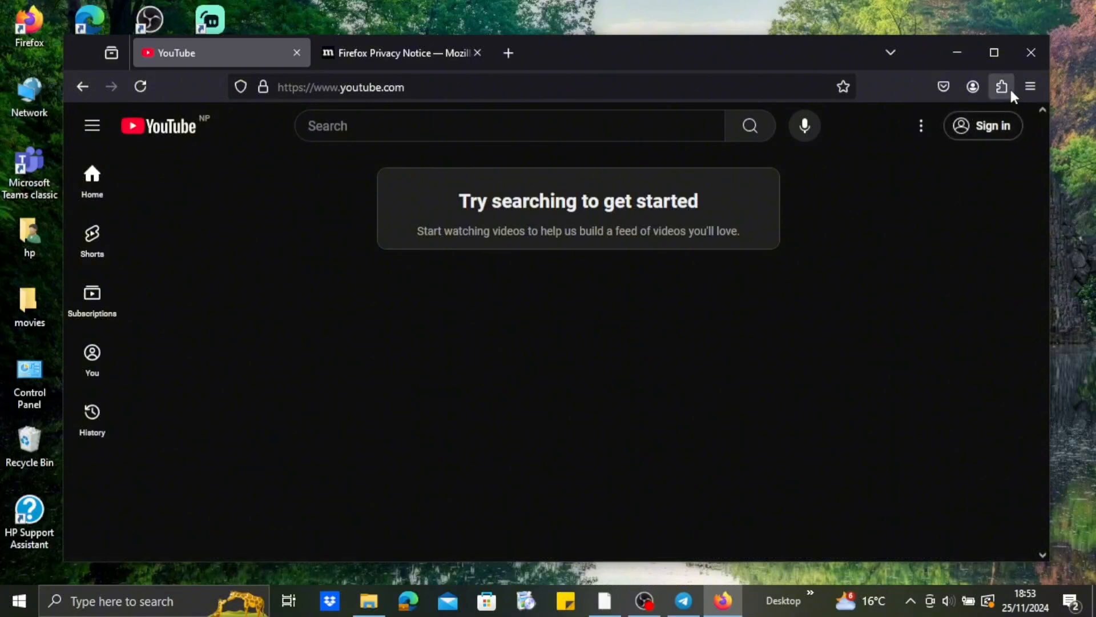
Review the installed themes in the Add-ons Manager, then return to the Extensions list
{"action": "left_click", "coordinate": [1002, 87]}
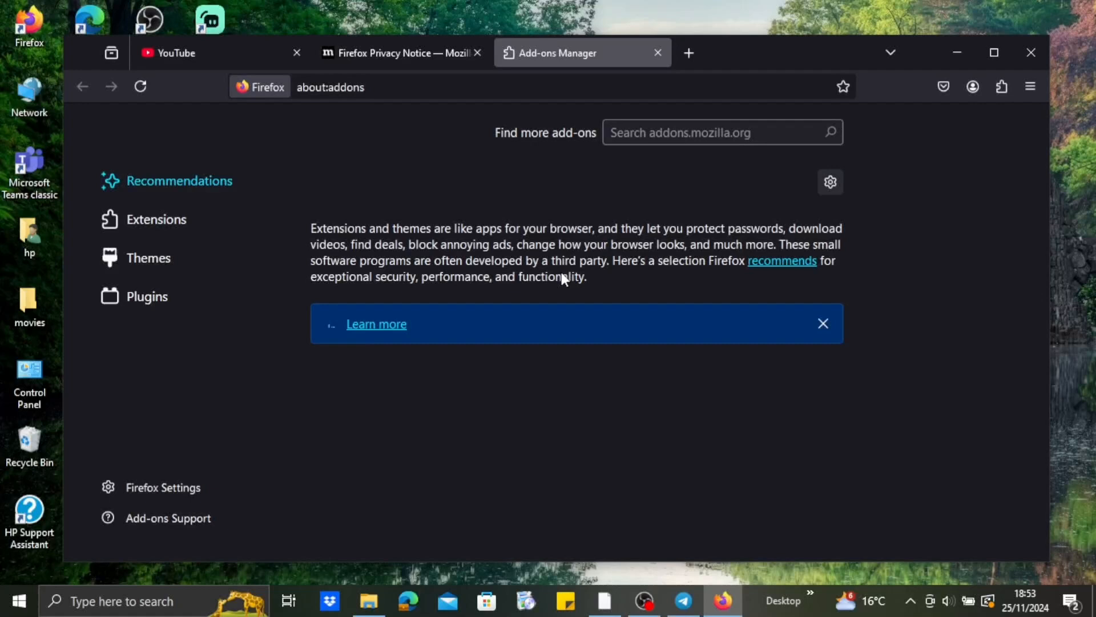
{"action": "left_click", "coordinate": [148, 257]}
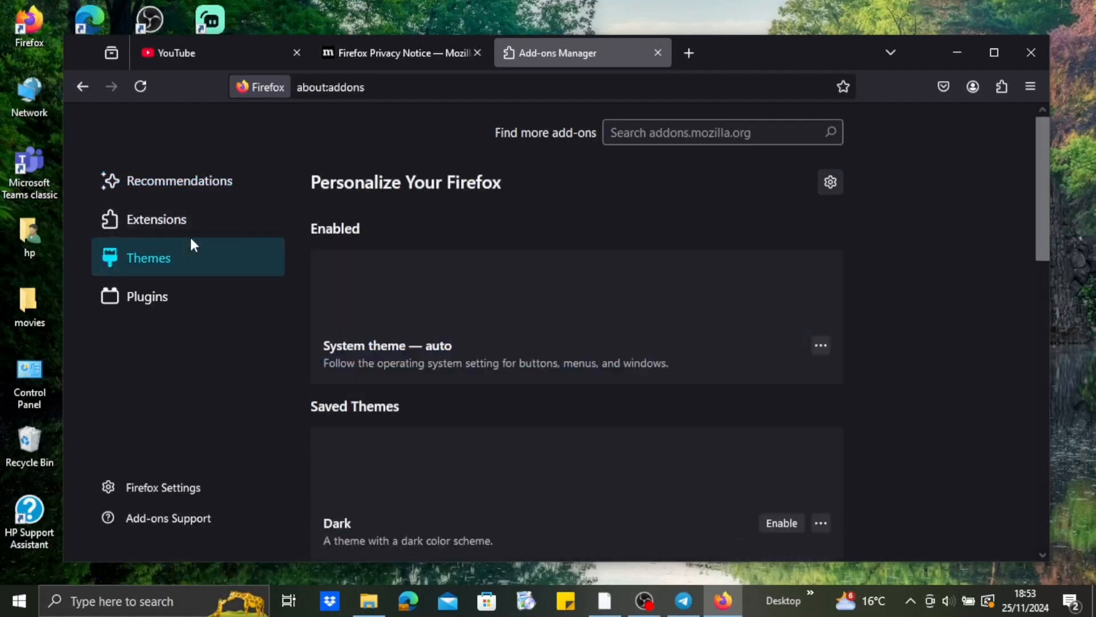
{"action": "scroll", "scroll_direction": "down", "scroll_amount": 3}
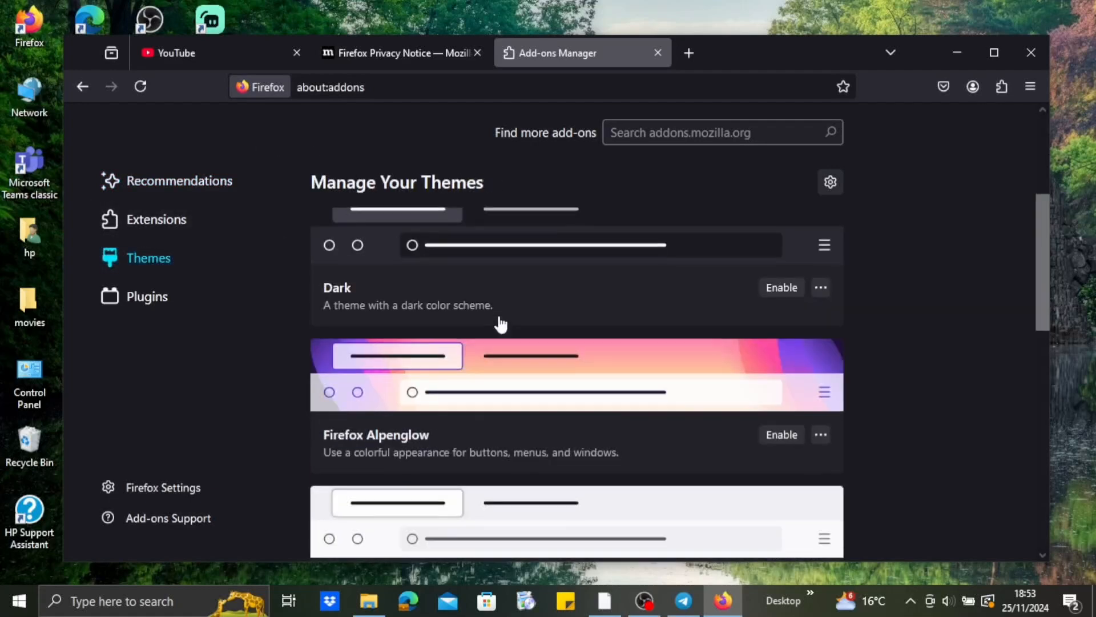
{"action": "scroll", "scroll_direction": "up", "scroll_amount": 3}
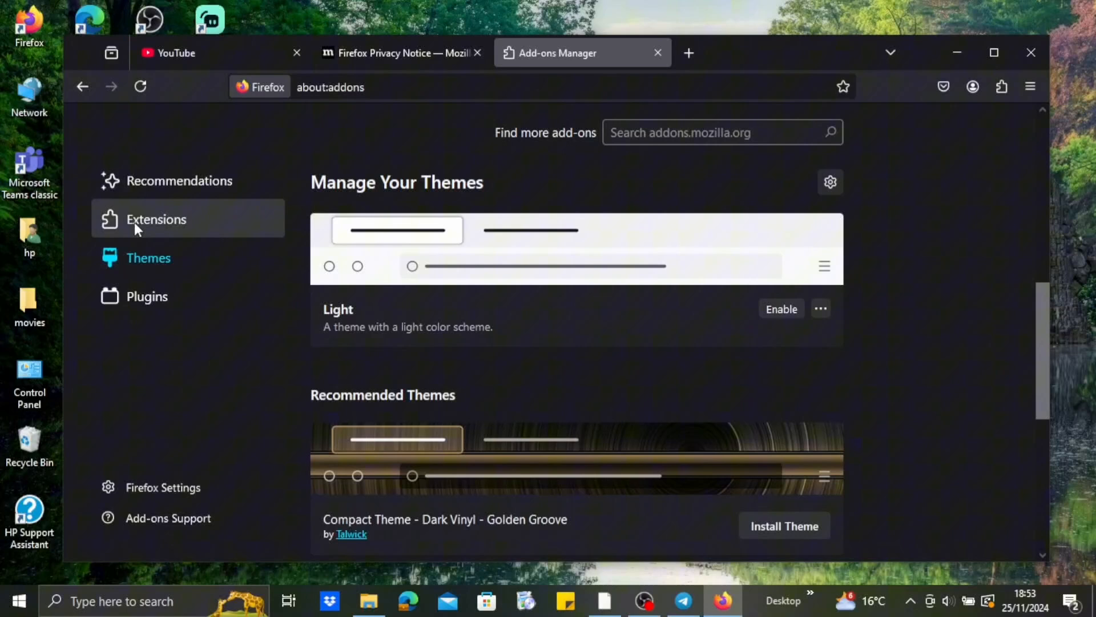
{"action": "left_click", "coordinate": [156, 219]}
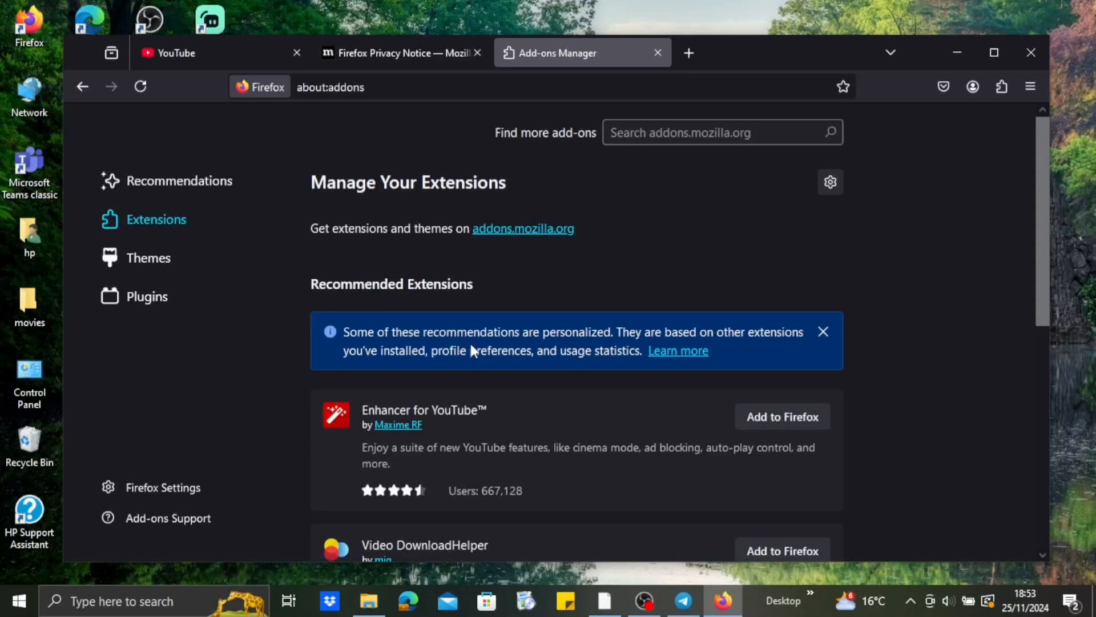
{"action": "mouse_move", "coordinate": [705, 228]}
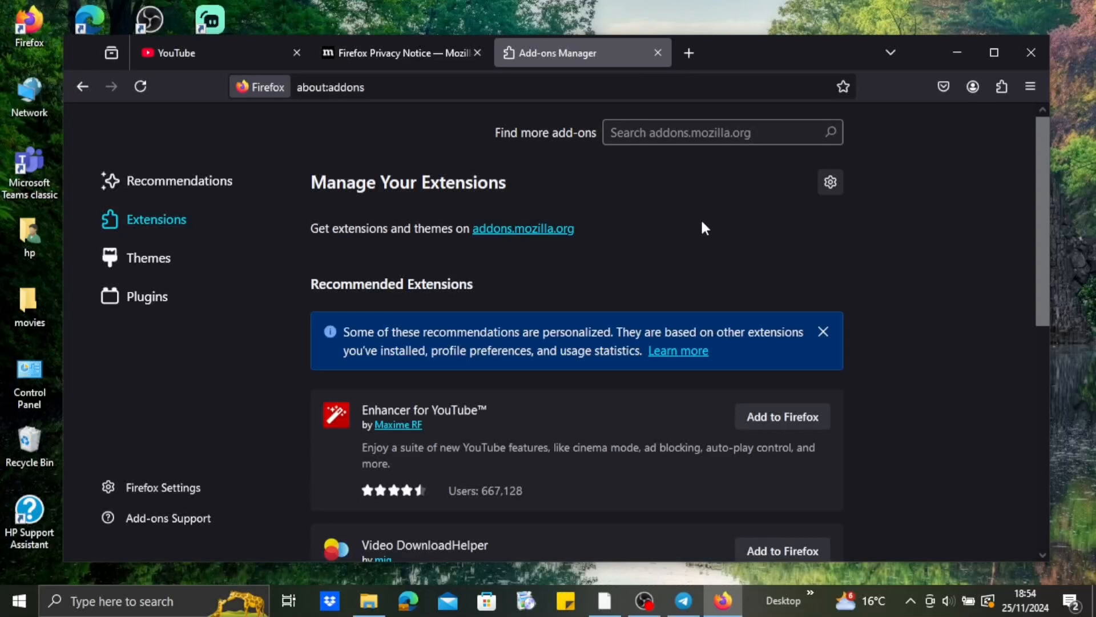
{"action": "mouse_move", "coordinate": [1059, 77]}
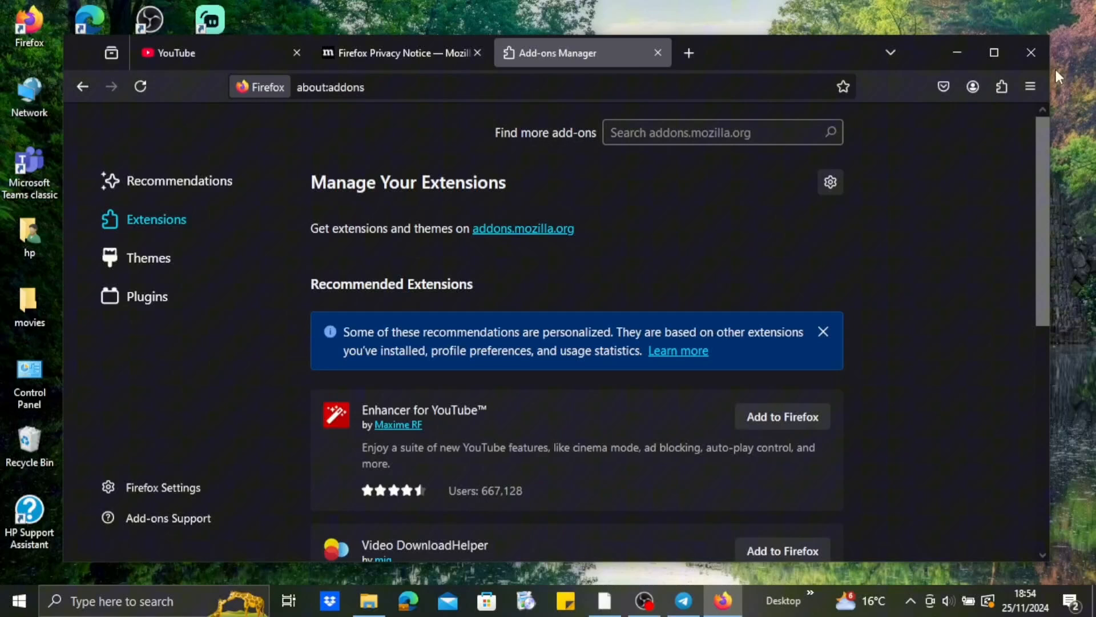
Reach the Settings page (General section) from the main menu
{"action": "left_click", "coordinate": [1030, 86]}
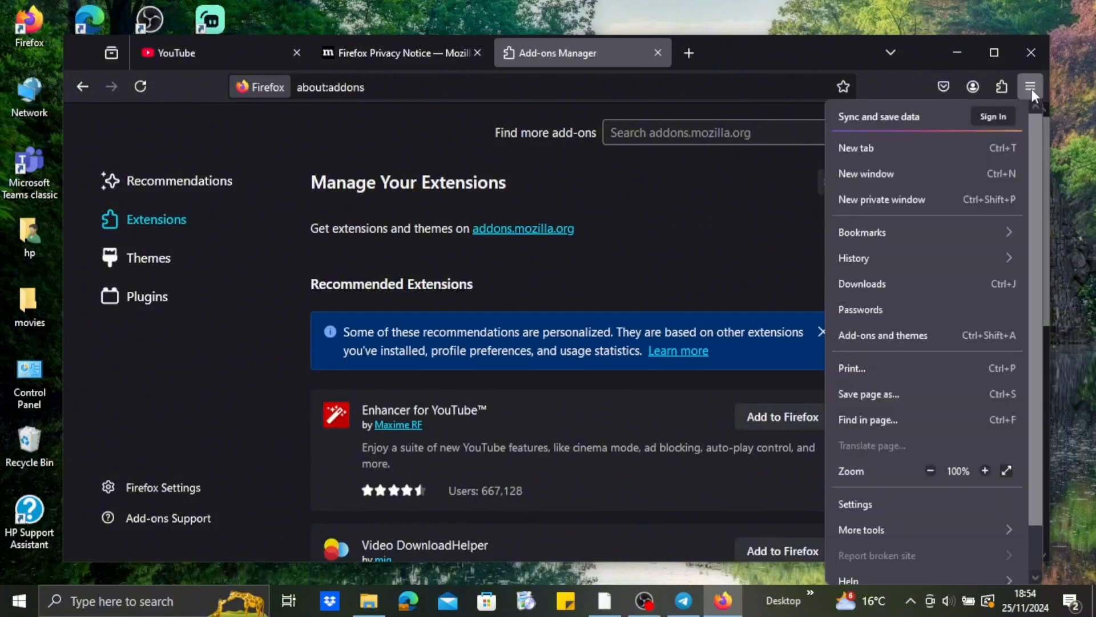
{"action": "mouse_move", "coordinate": [915, 451]}
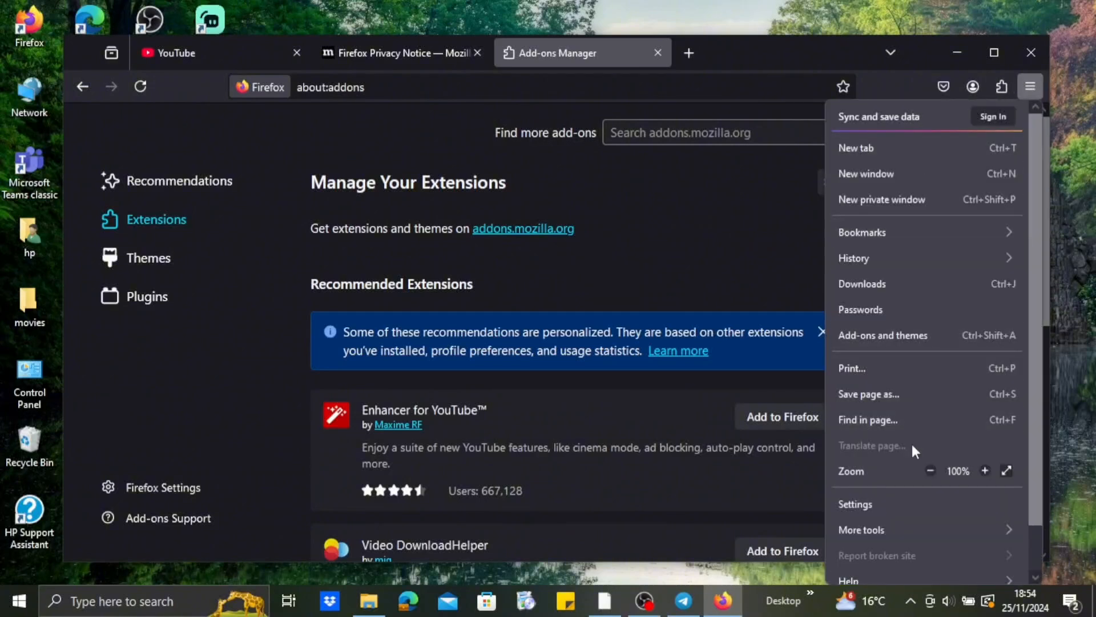
{"action": "left_click", "coordinate": [854, 504]}
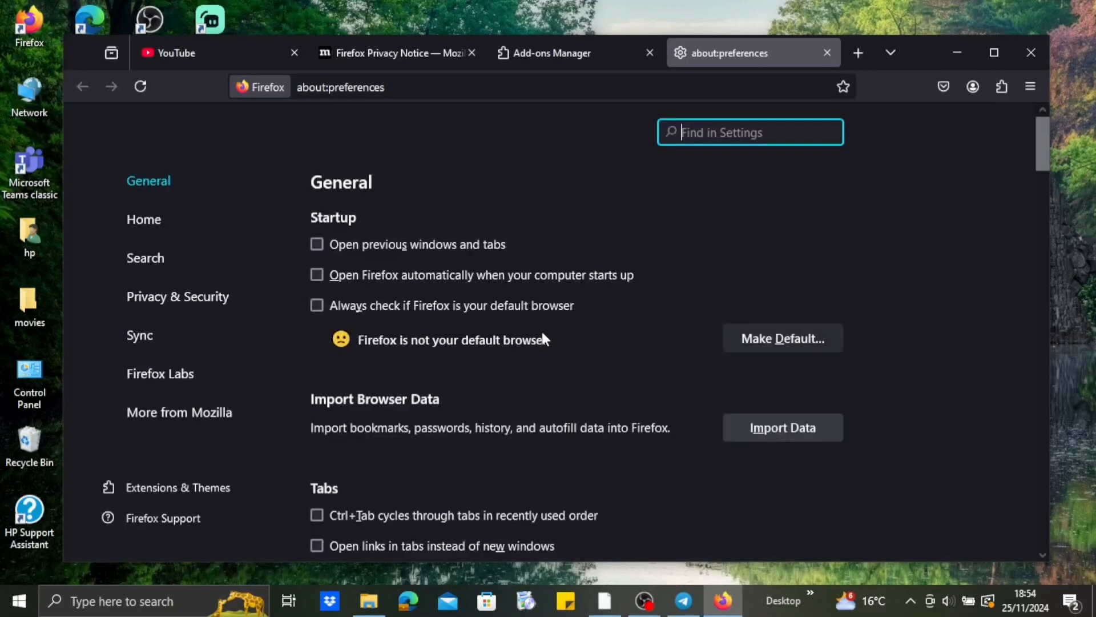
In Privacy & Security, enable 'Delete cookies and site data when Firefox is closed'
{"action": "scroll", "scroll_direction": "down", "scroll_amount": 3}
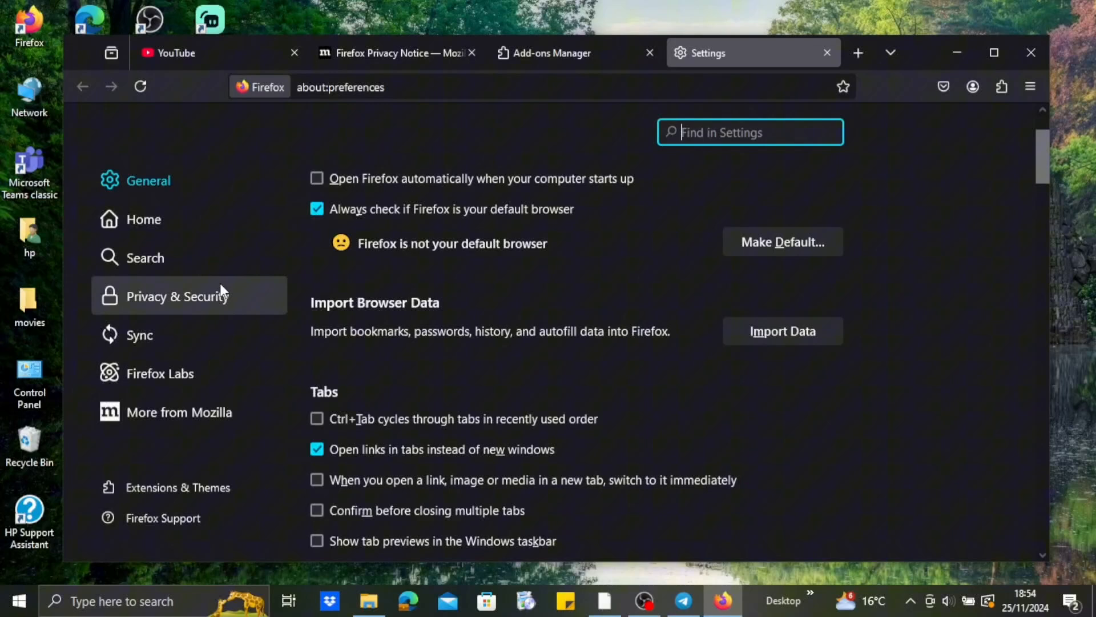
{"action": "left_click", "coordinate": [178, 295]}
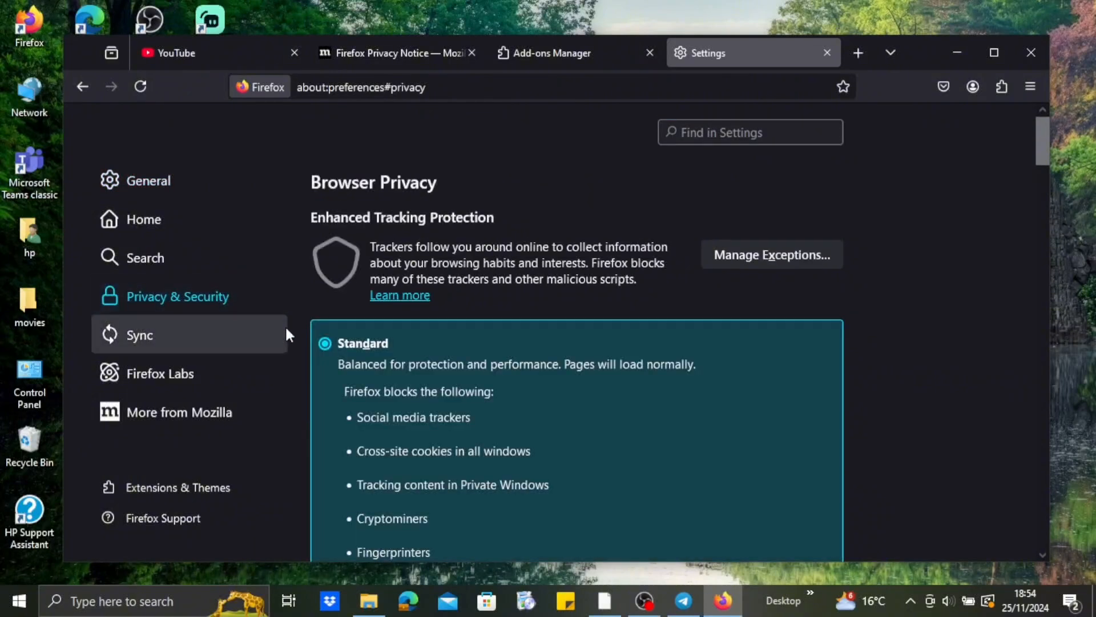
{"action": "mouse_move", "coordinate": [402, 370]}
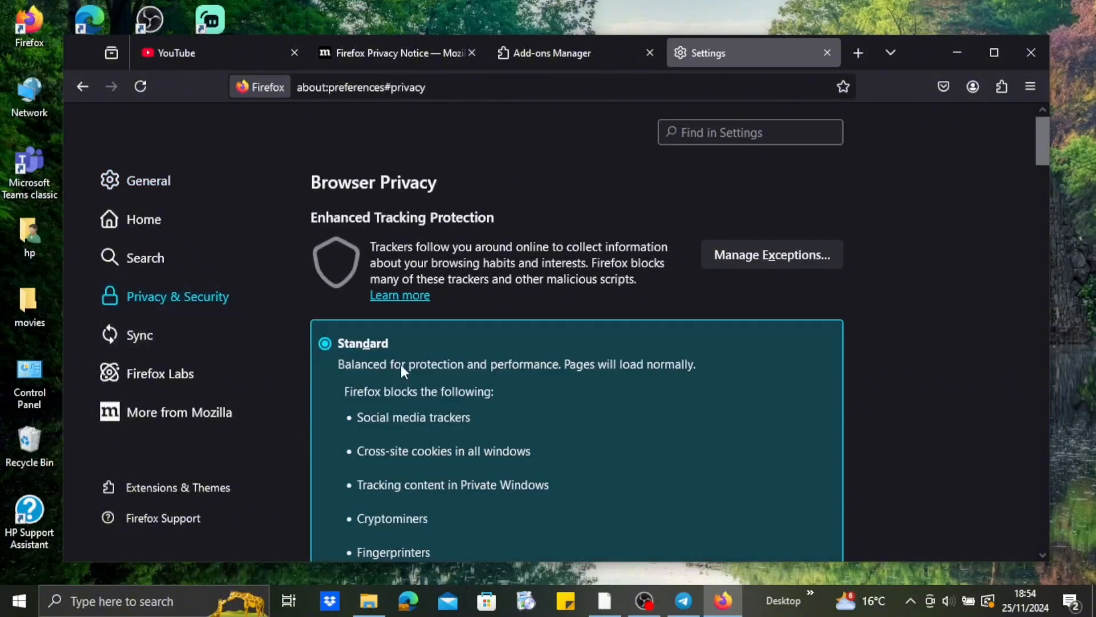
{"action": "scroll", "scroll_direction": "down", "scroll_amount": 3}
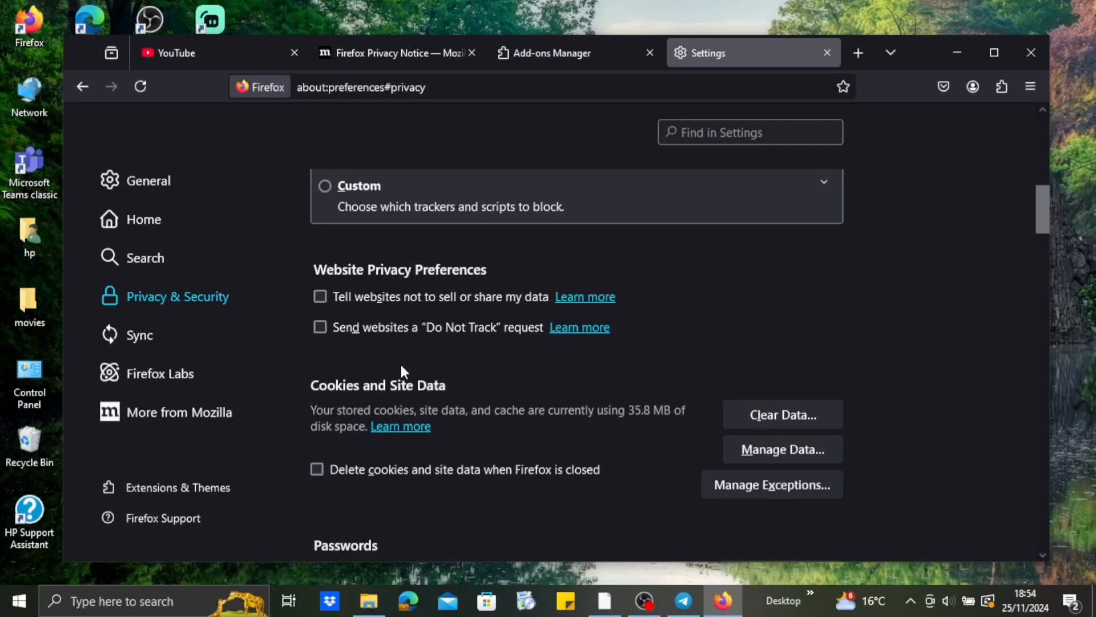
{"action": "scroll", "scroll_direction": "down", "scroll_amount": 3}
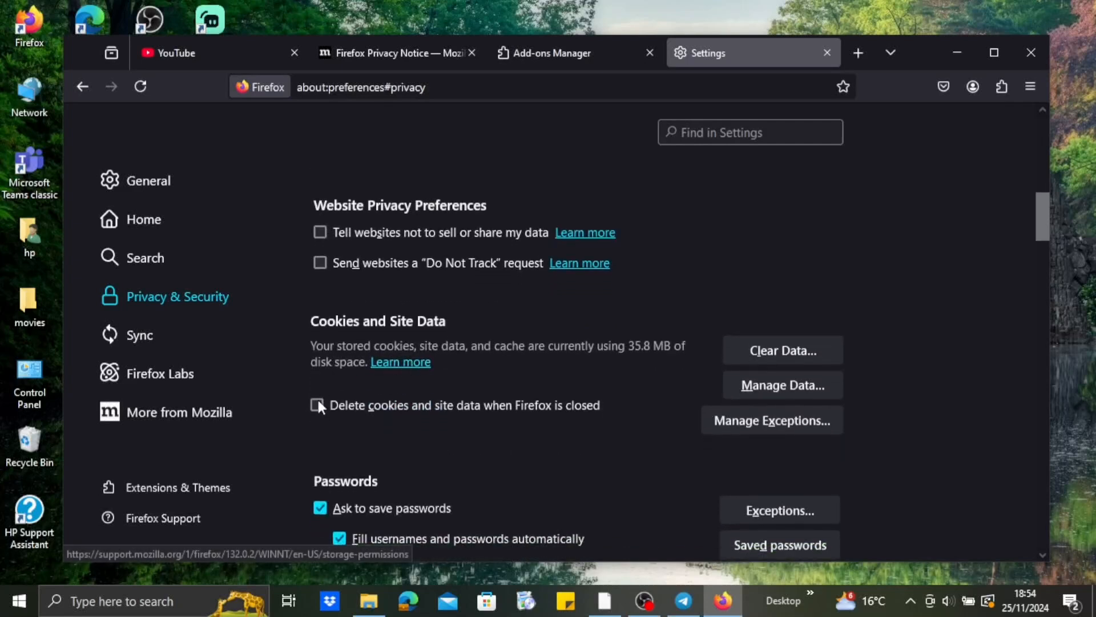
{"action": "left_click", "coordinate": [317, 404]}
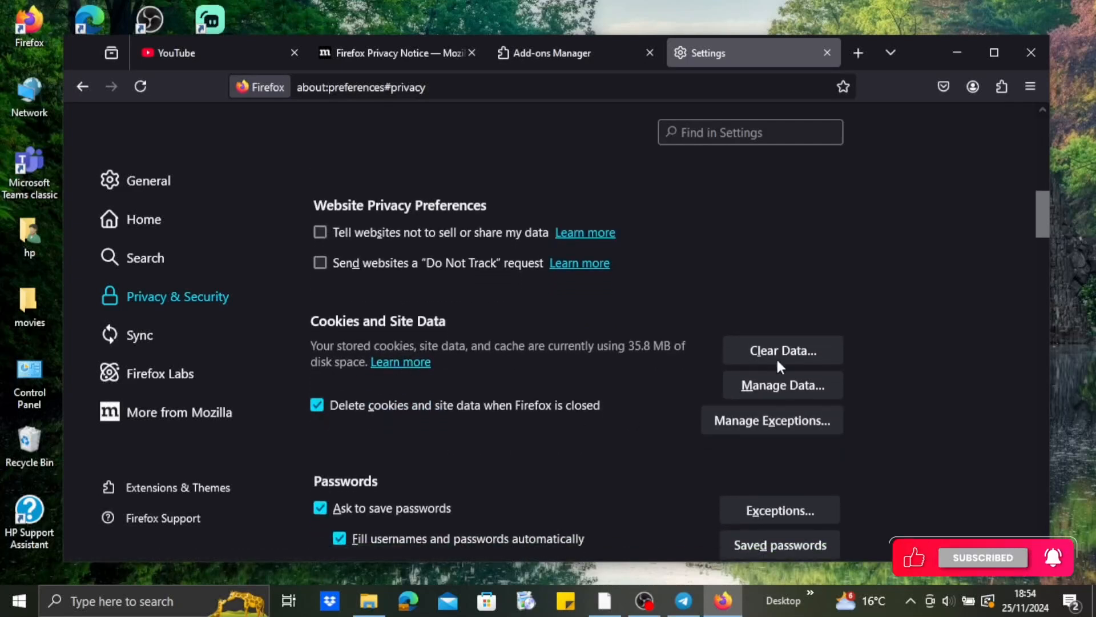
{"action": "mouse_move", "coordinate": [632, 454]}
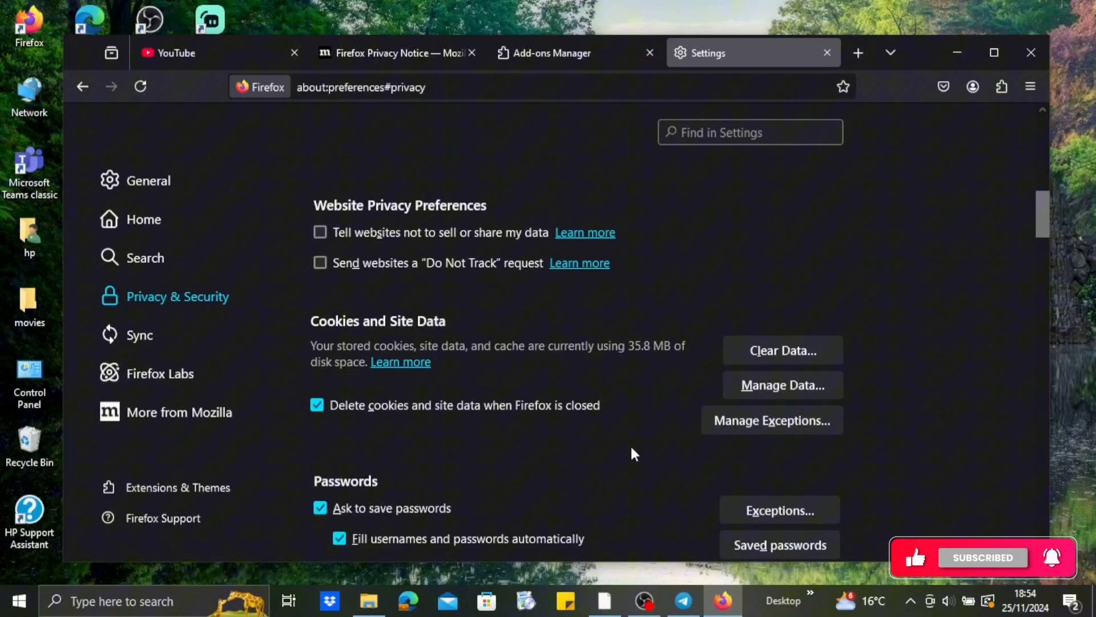
{"action": "scroll", "scroll_direction": "down", "scroll_amount": 3}
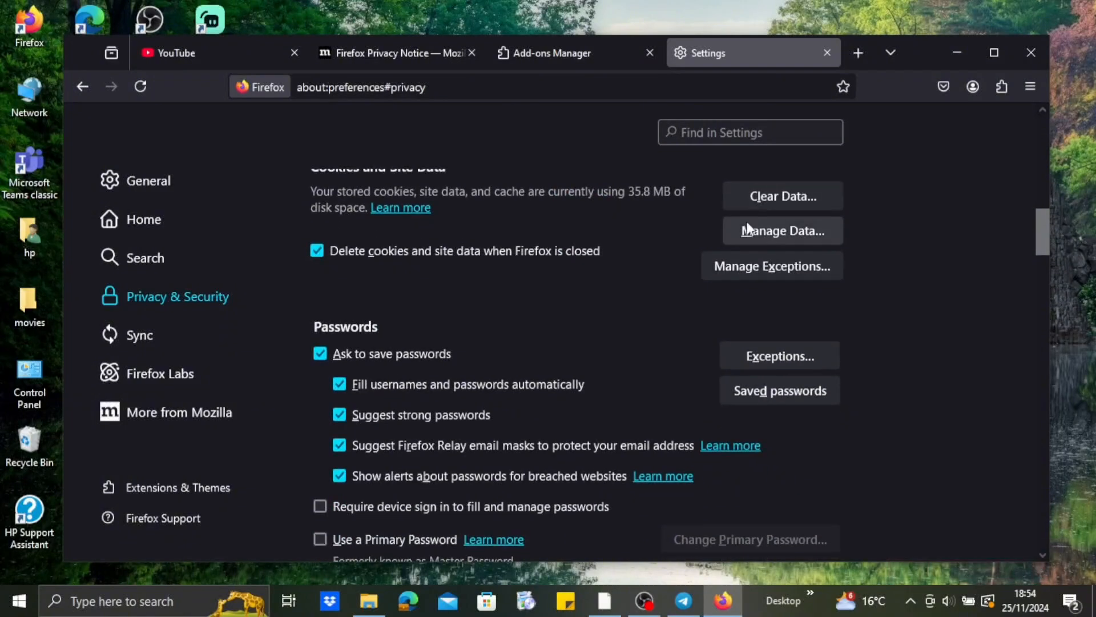
{"action": "scroll", "scroll_direction": "down", "scroll_amount": 3}
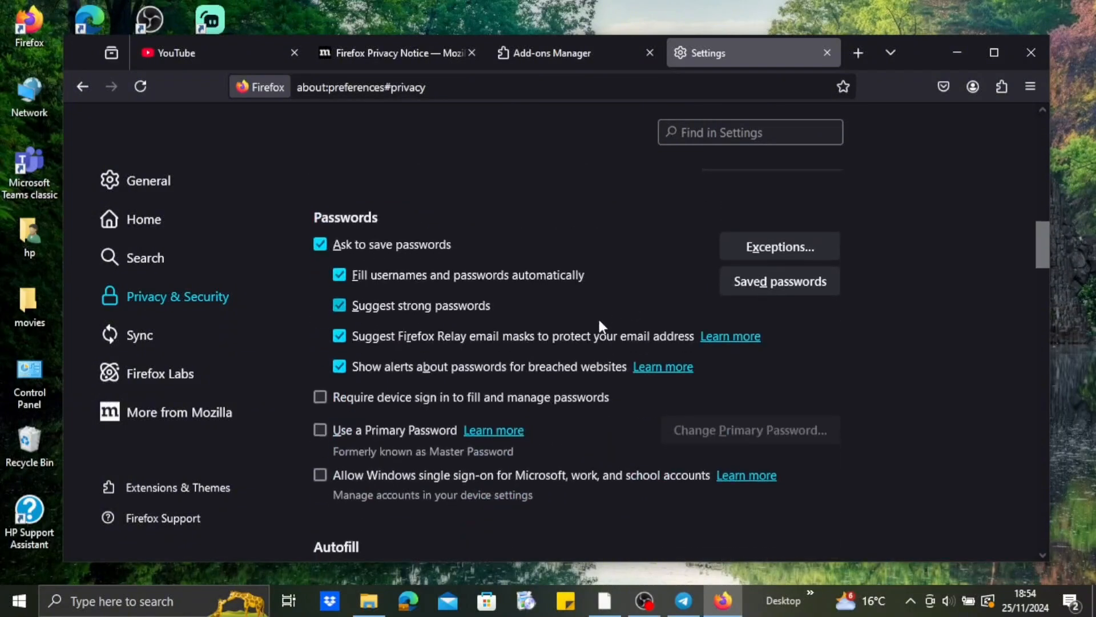
{"action": "scroll", "scroll_direction": "down", "scroll_amount": 3}
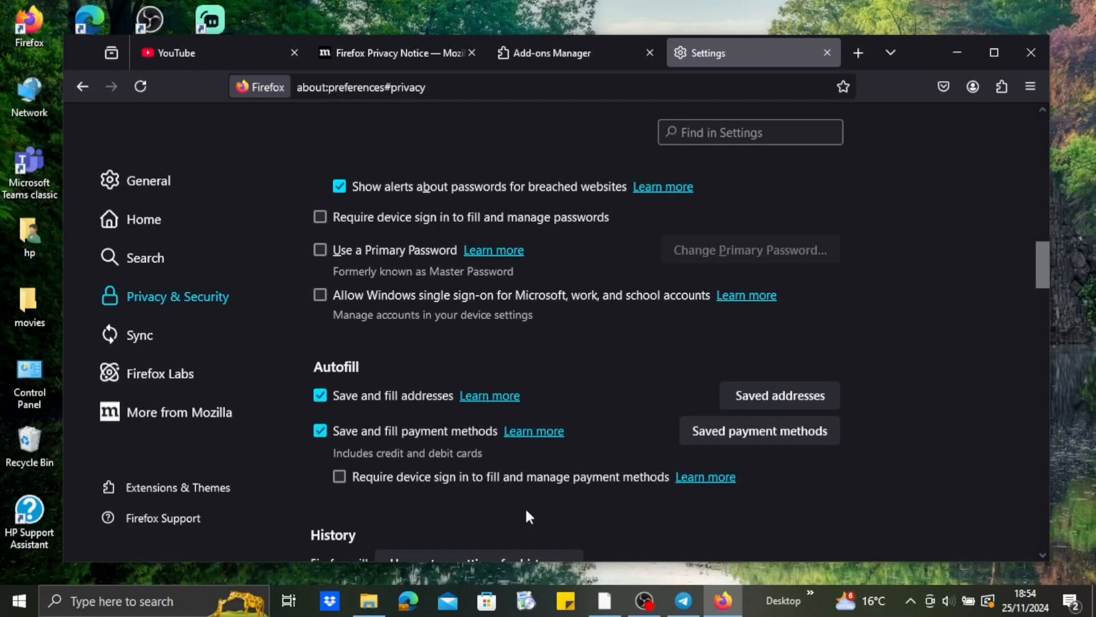
{"action": "mouse_move", "coordinate": [490, 396]}
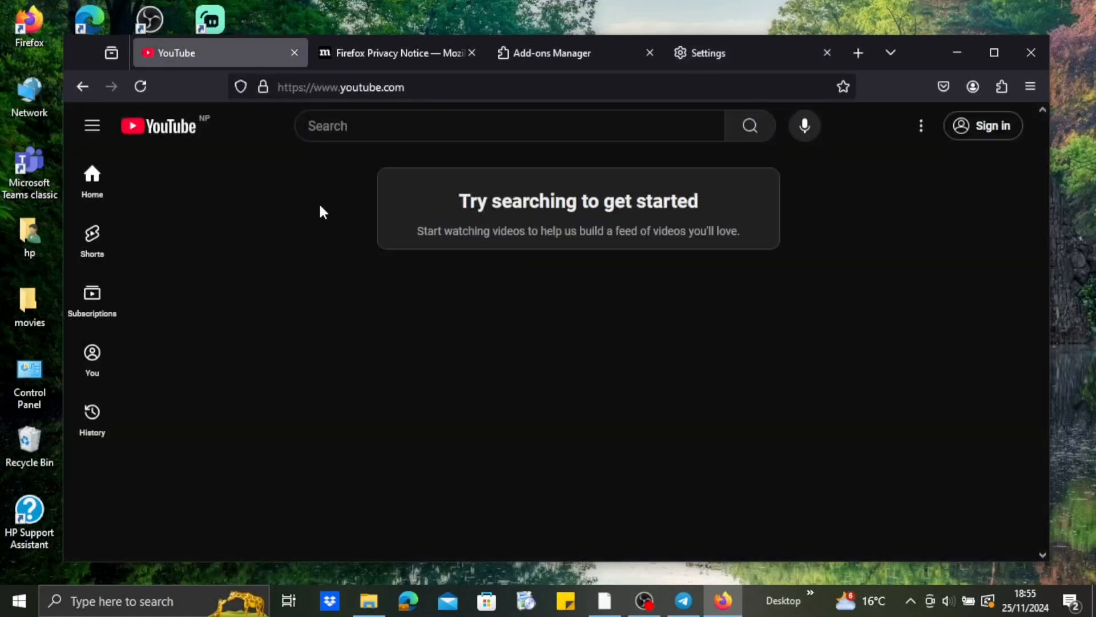
{"action": "mouse_move", "coordinate": [240, 87]}
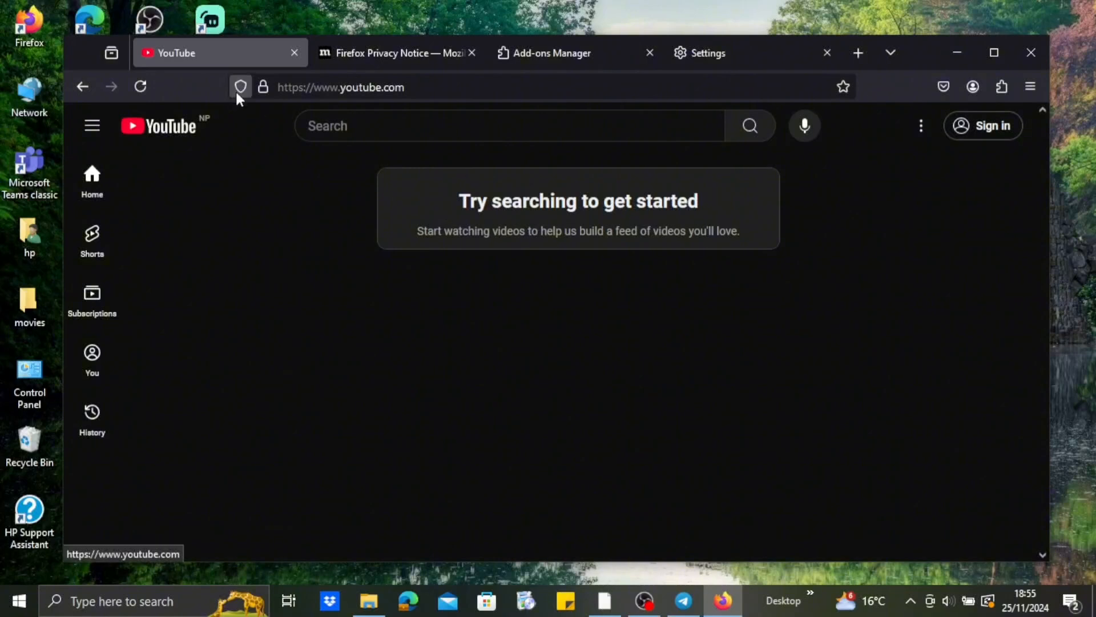
Show the Enhanced Tracking Protection panel for youtube.com via the shield icon
{"action": "left_click", "coordinate": [239, 87]}
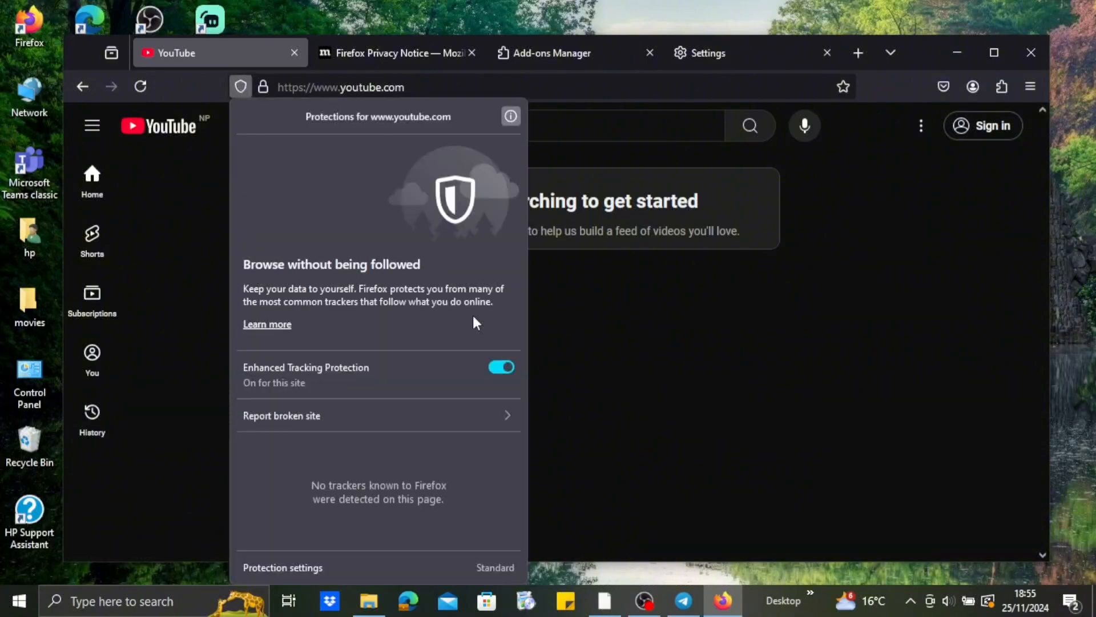
{"action": "mouse_move", "coordinate": [594, 368]}
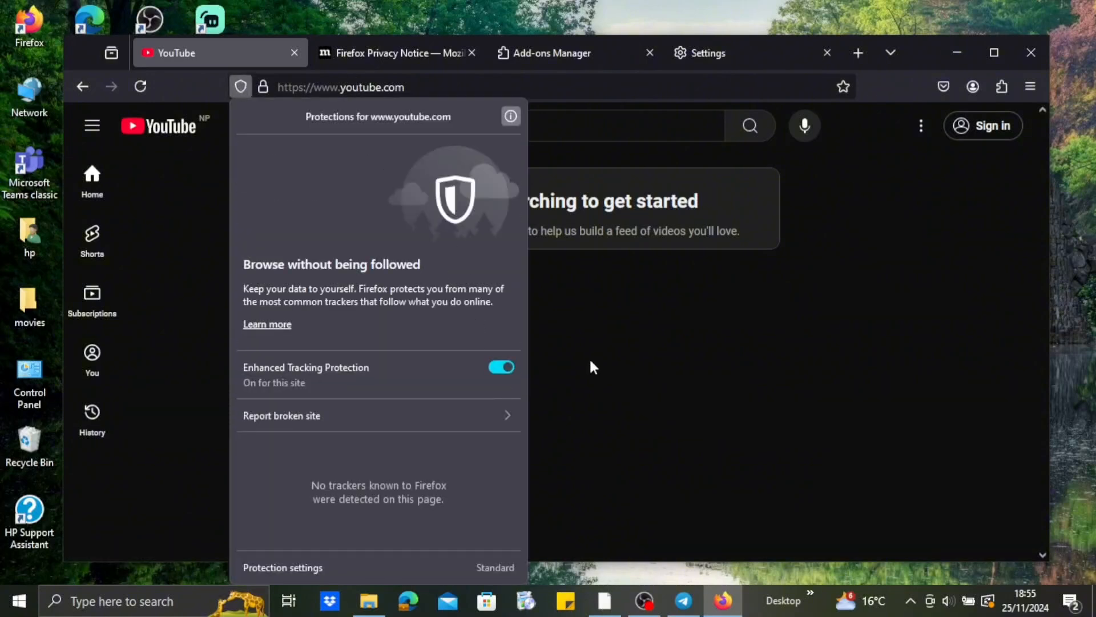